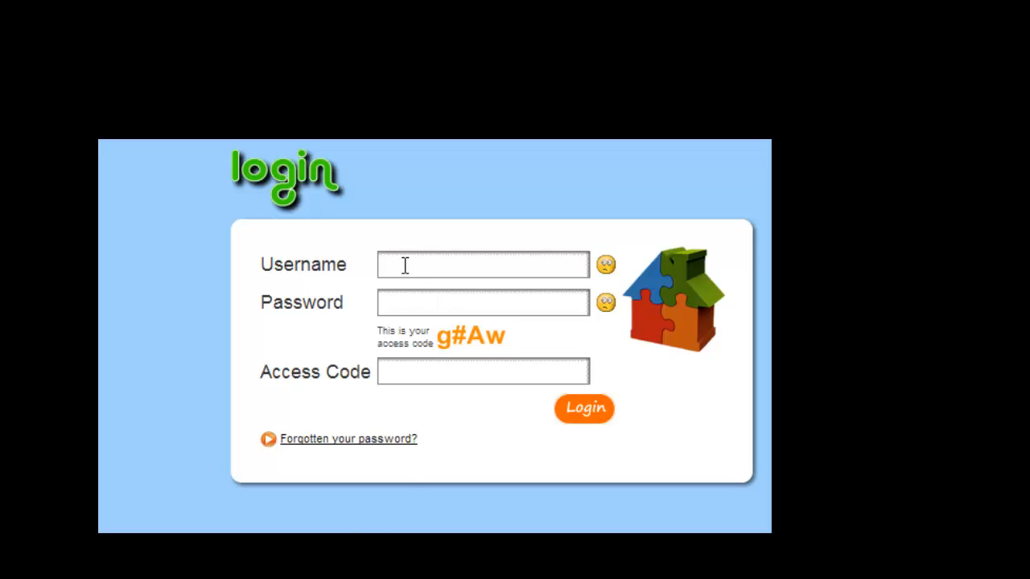
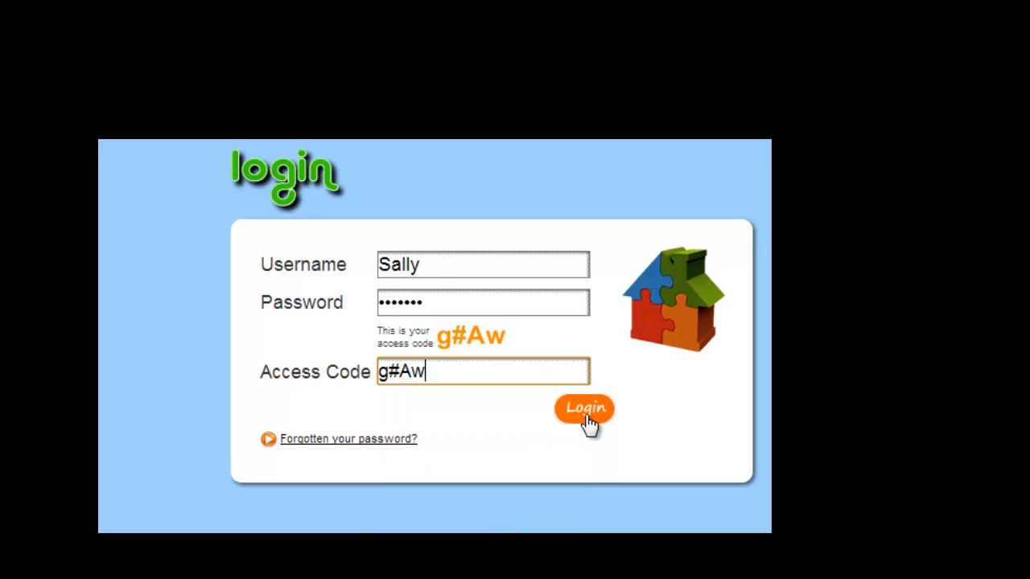
Log in with the username, password and displayed access code
left_click(585, 408)
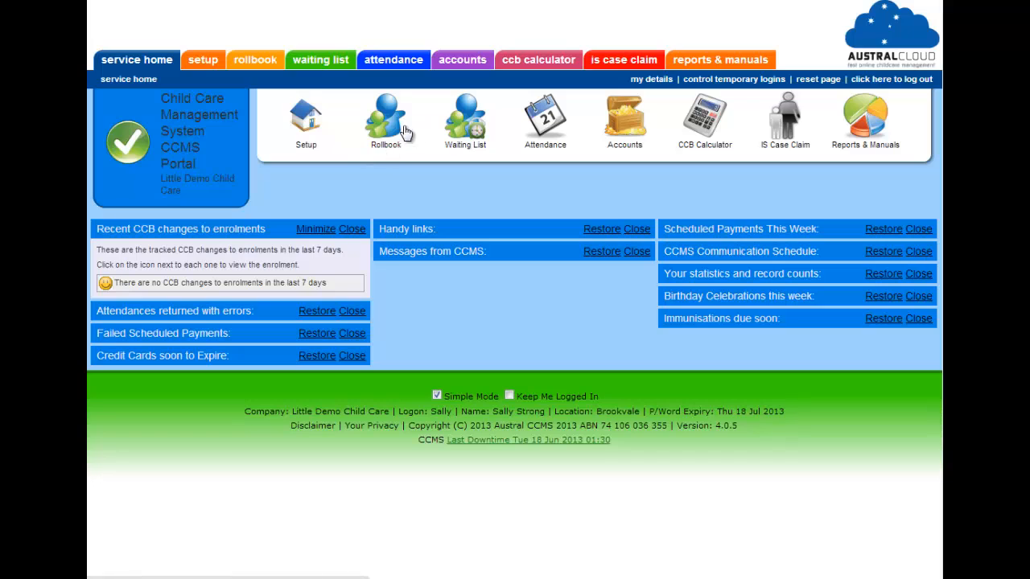
mouse_move(469, 138)
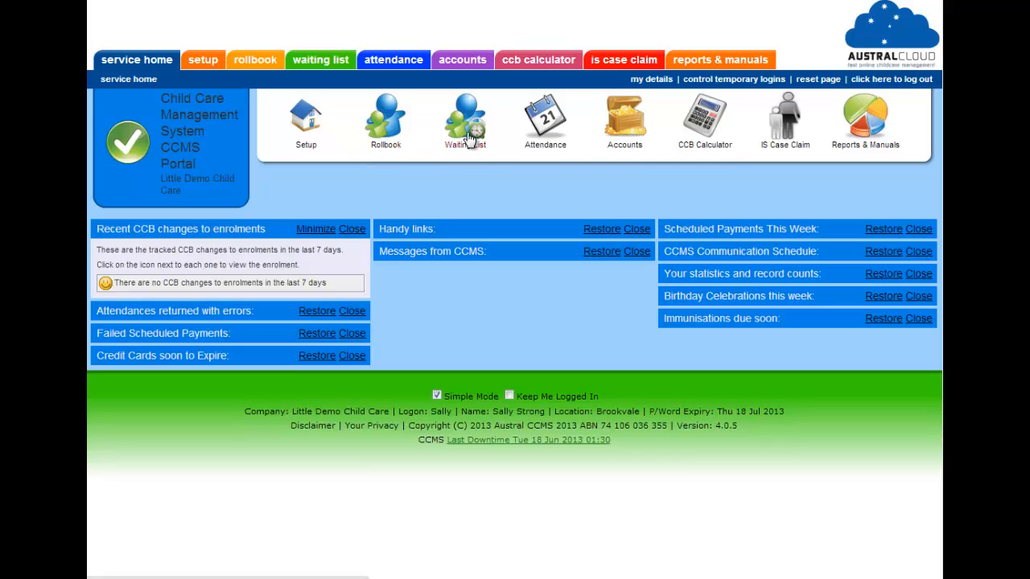
mouse_move(493, 159)
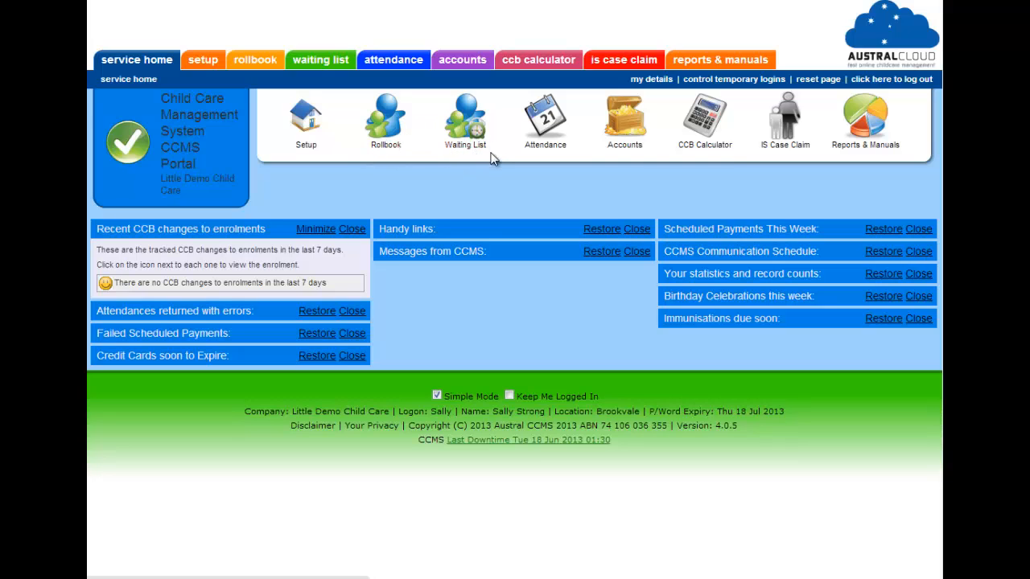
mouse_move(537, 163)
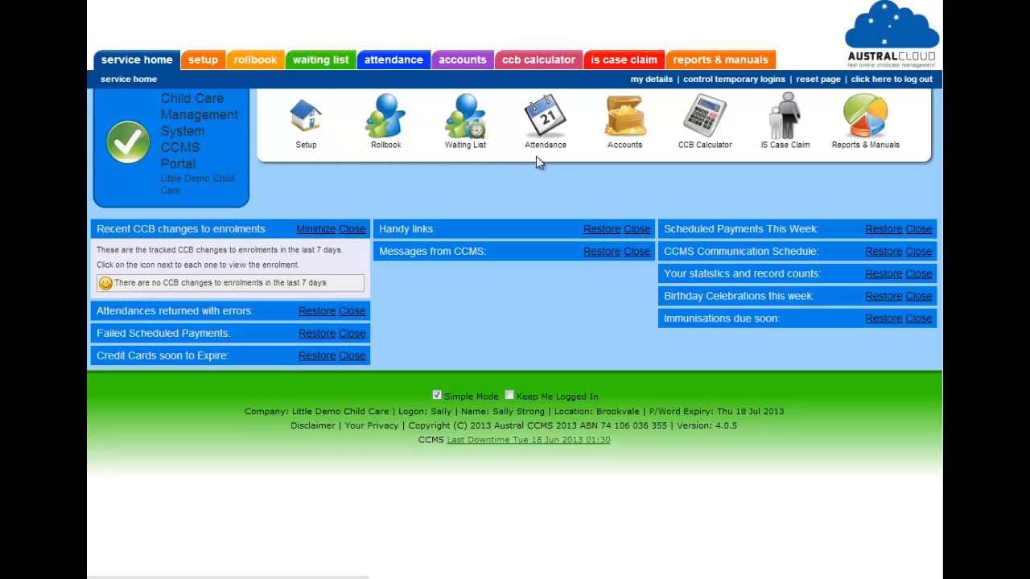
mouse_move(608, 157)
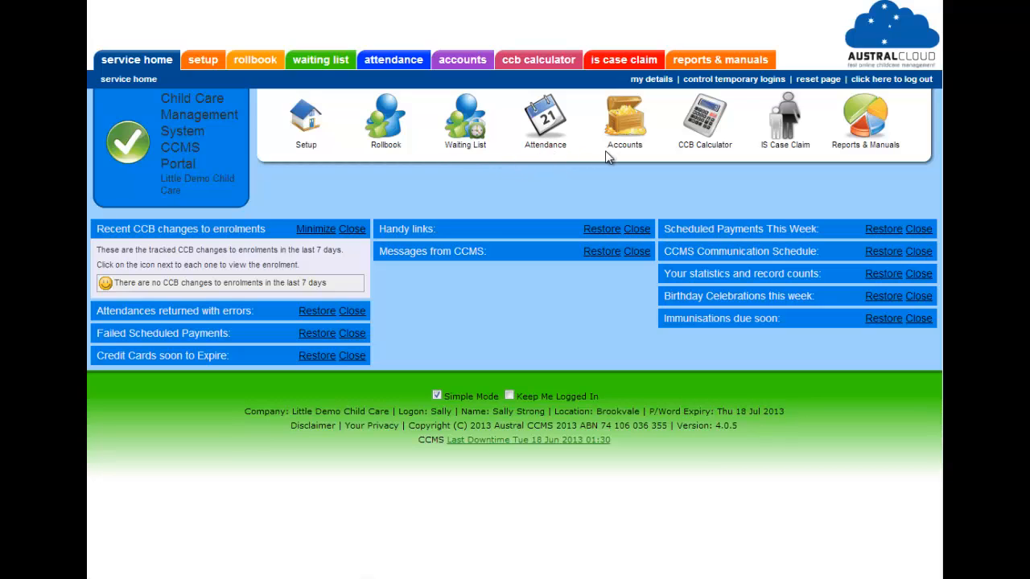
mouse_move(620, 162)
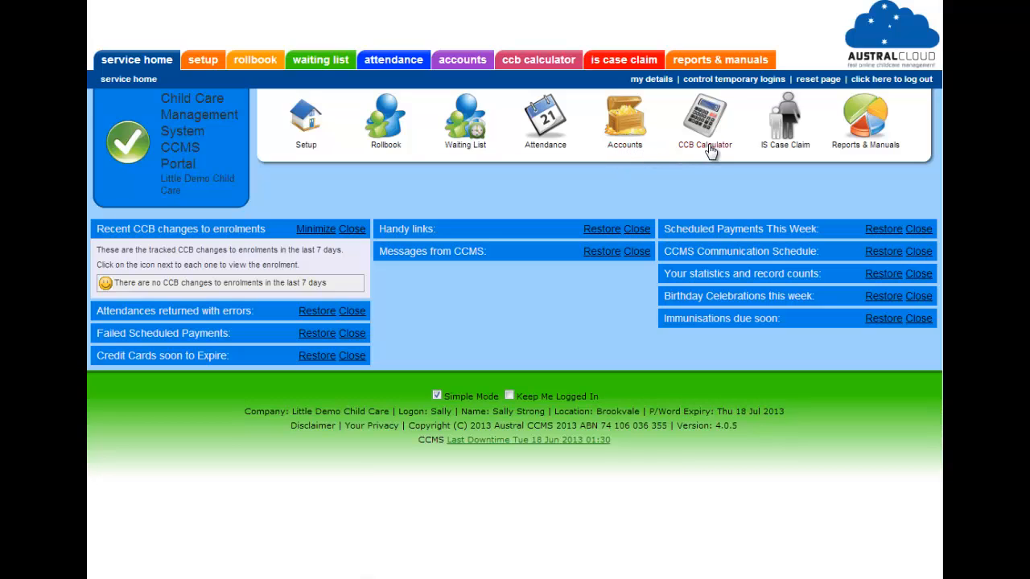
mouse_move(705, 153)
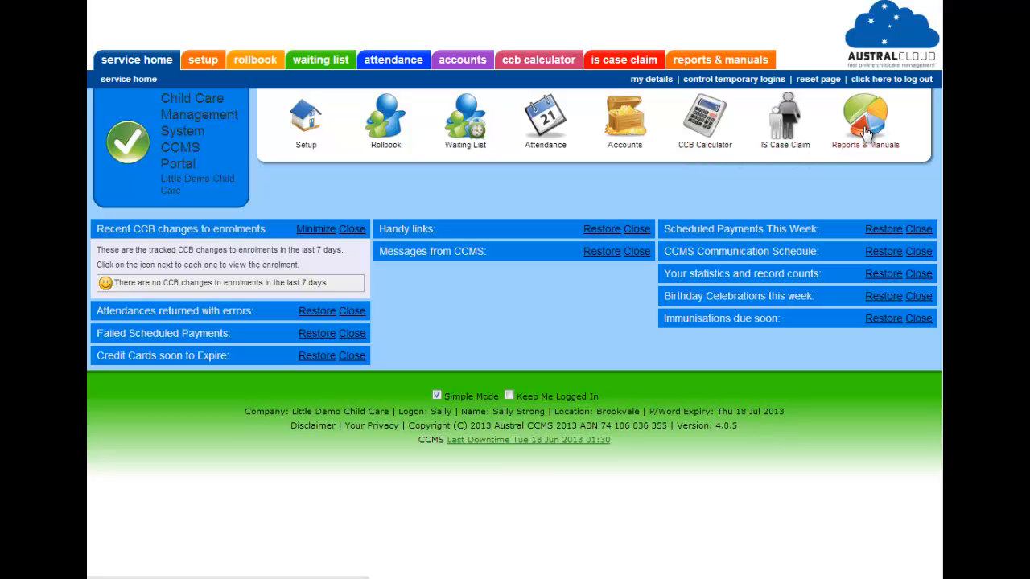
mouse_move(843, 169)
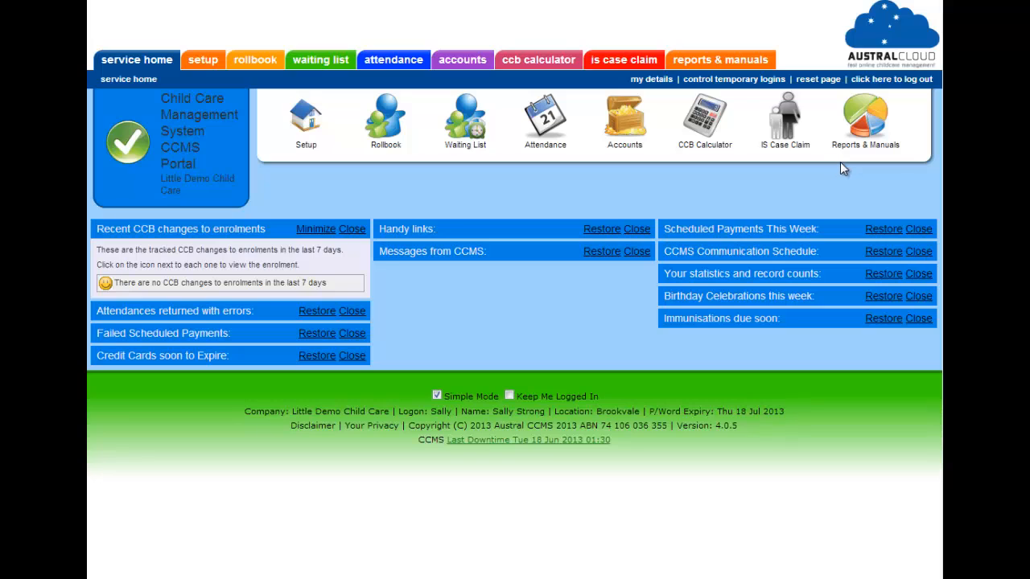
mouse_move(309, 196)
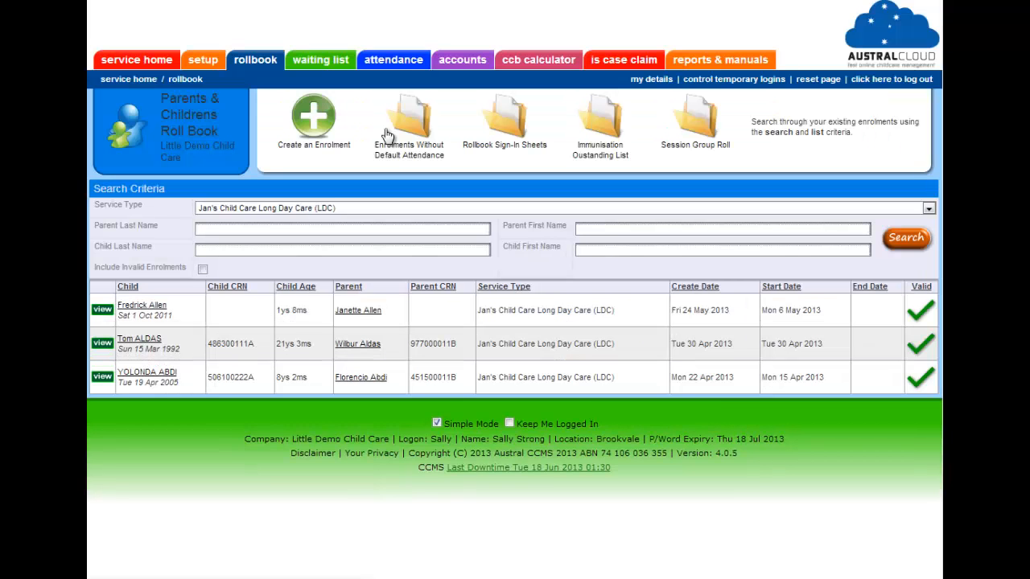
mouse_move(354, 206)
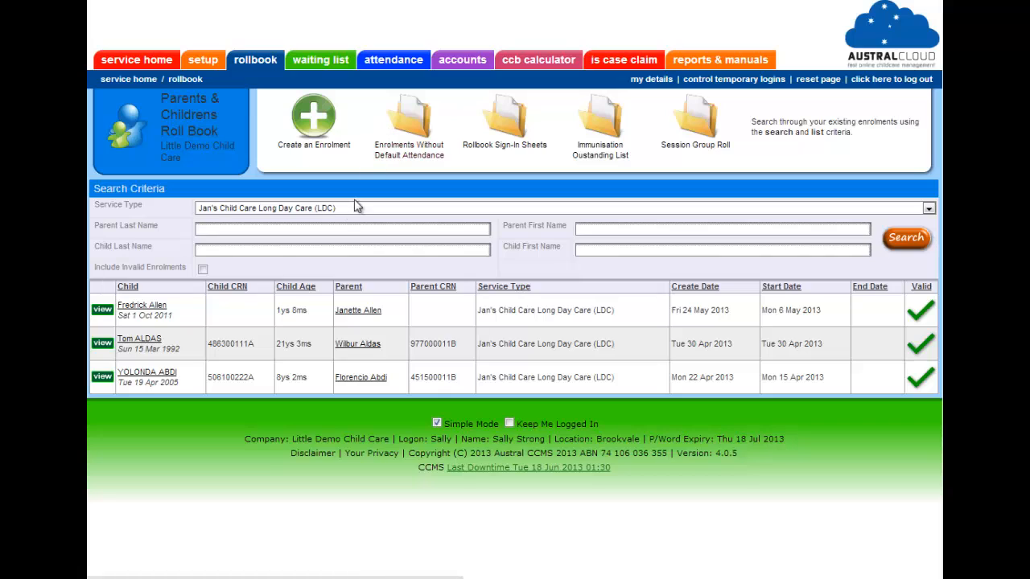
mouse_move(238, 314)
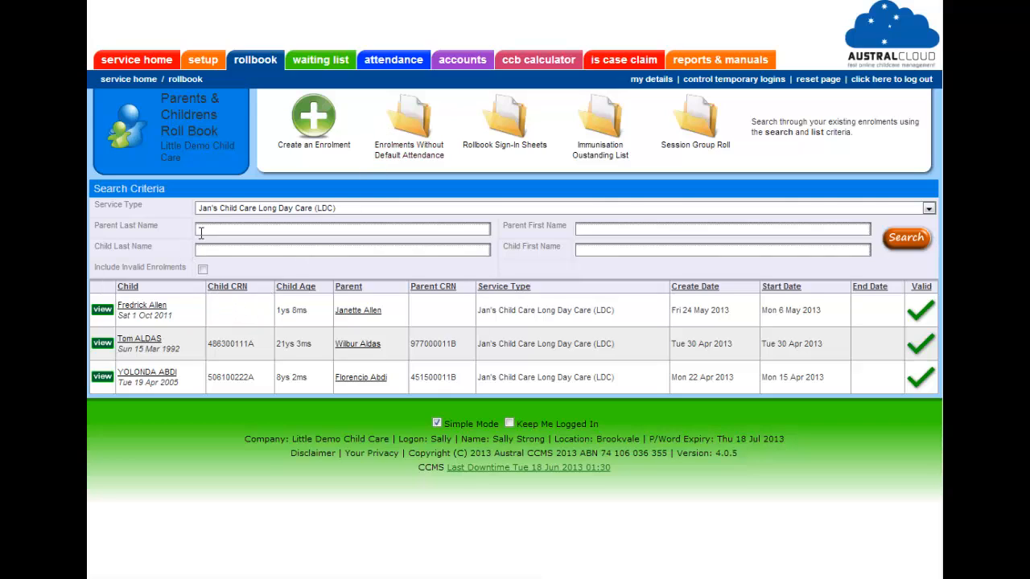
left_click(341, 229)
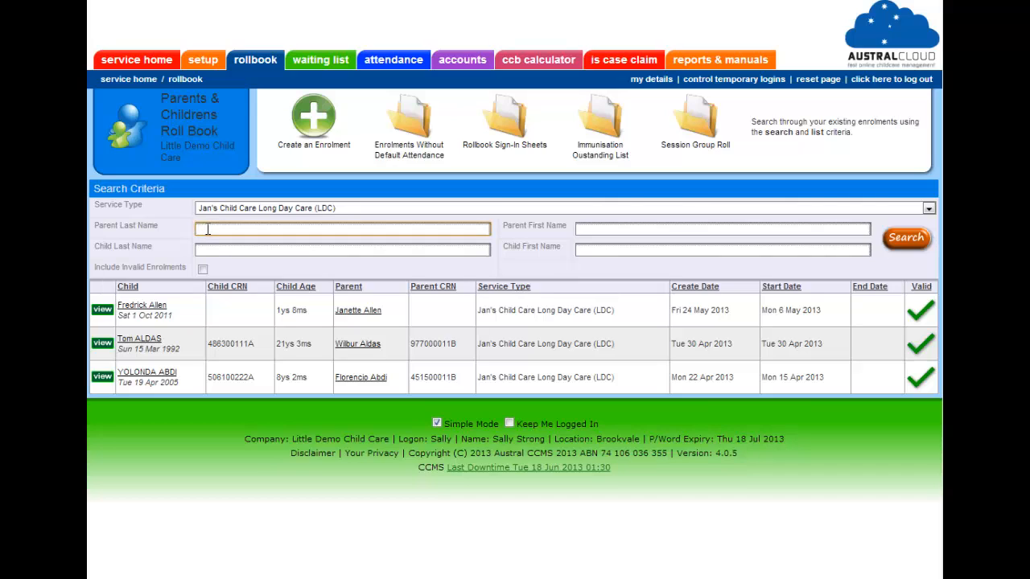
type("All")
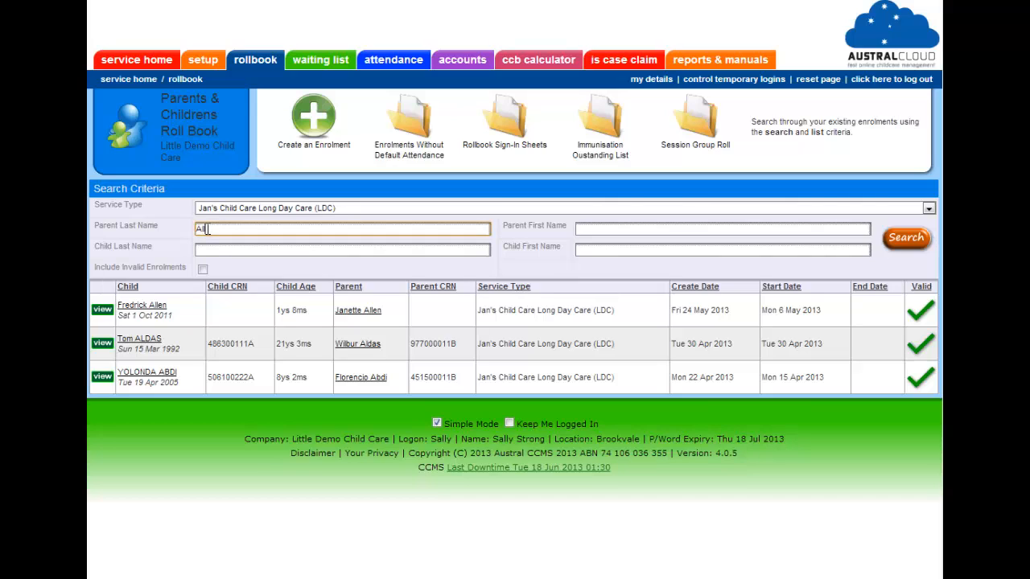
type("Allen")
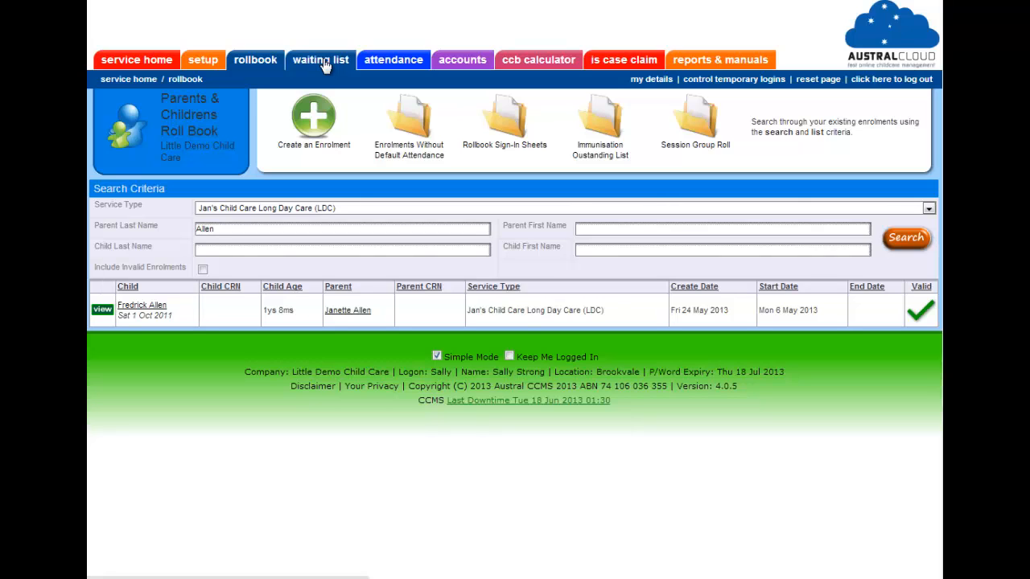
View the Long Day Care waiting list with its two children
left_click(320, 59)
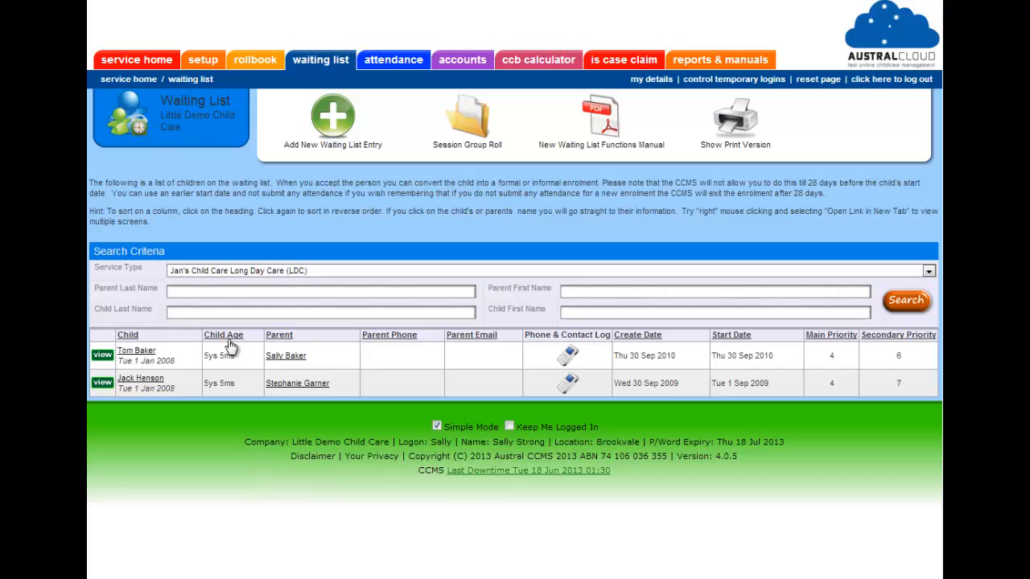
mouse_move(299, 338)
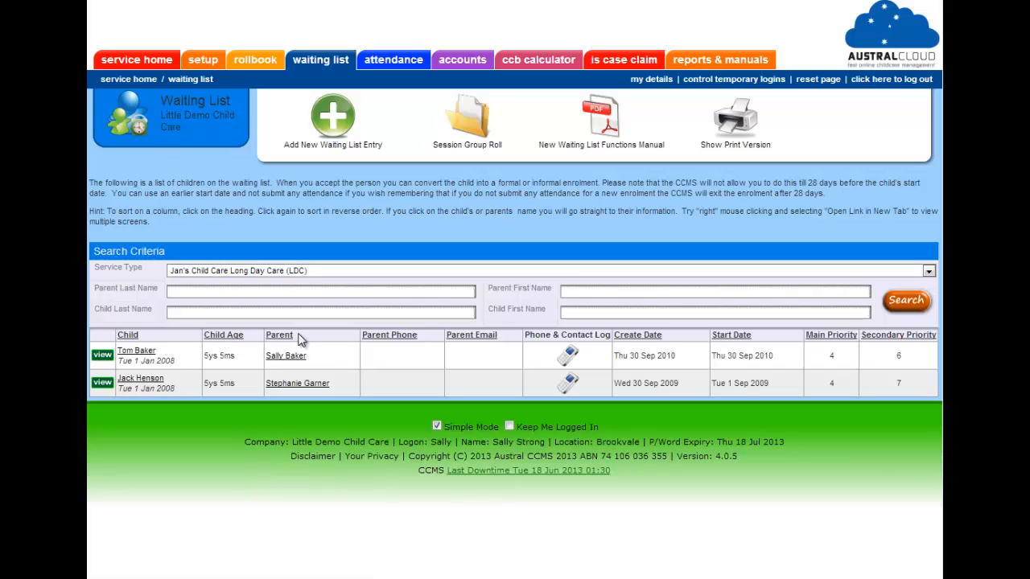
mouse_move(553, 355)
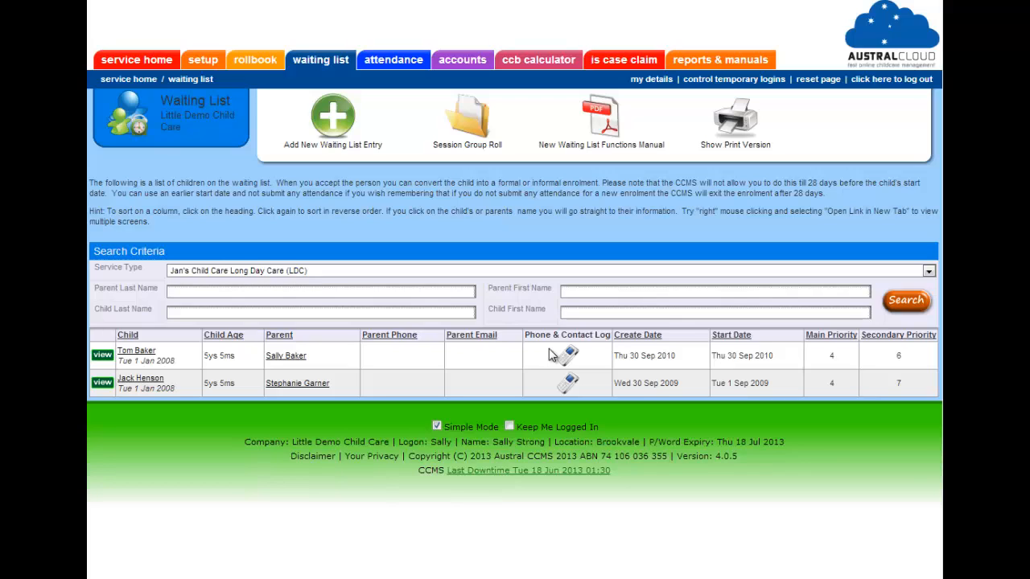
mouse_move(435, 356)
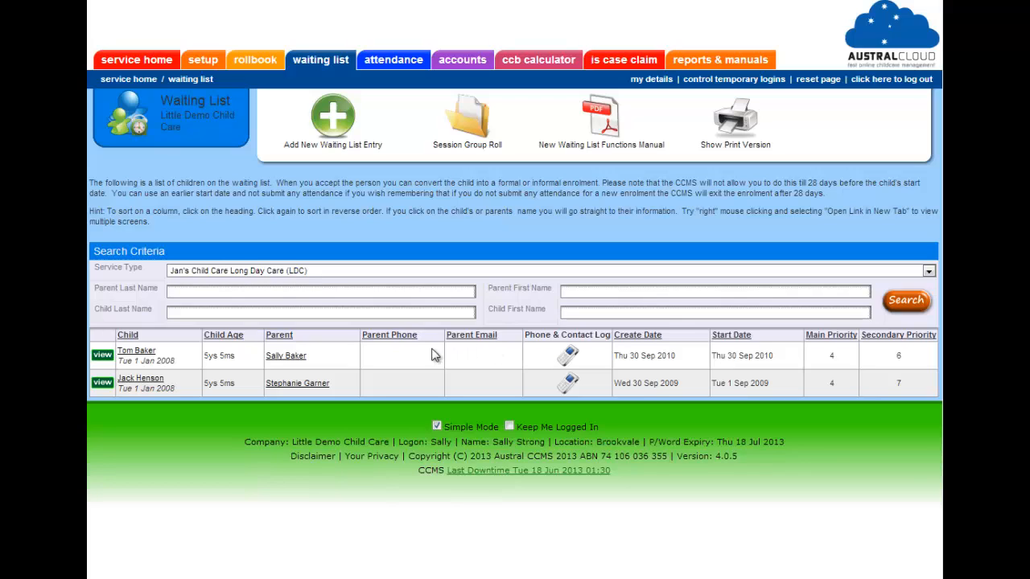
mouse_move(415, 360)
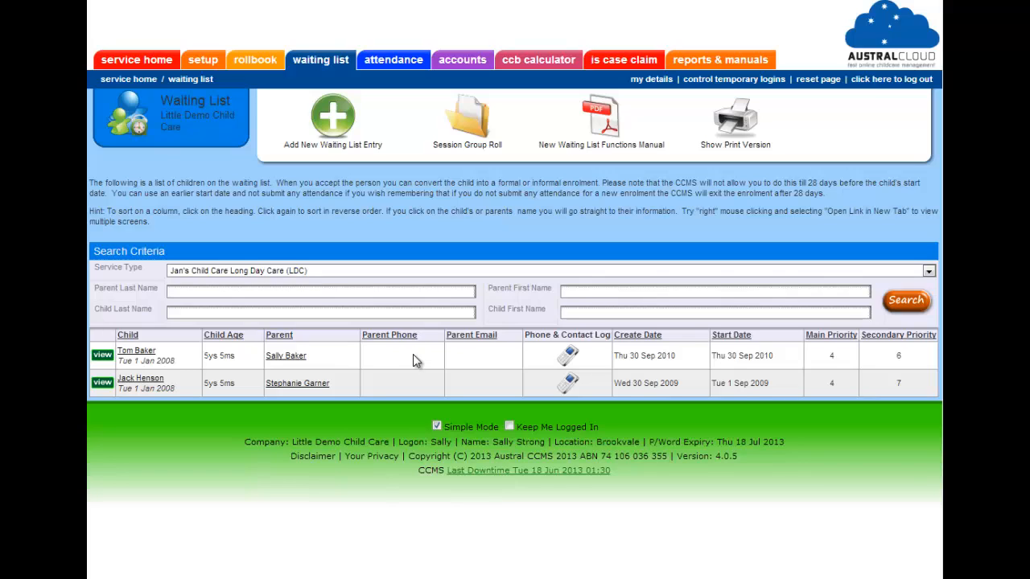
mouse_move(383, 174)
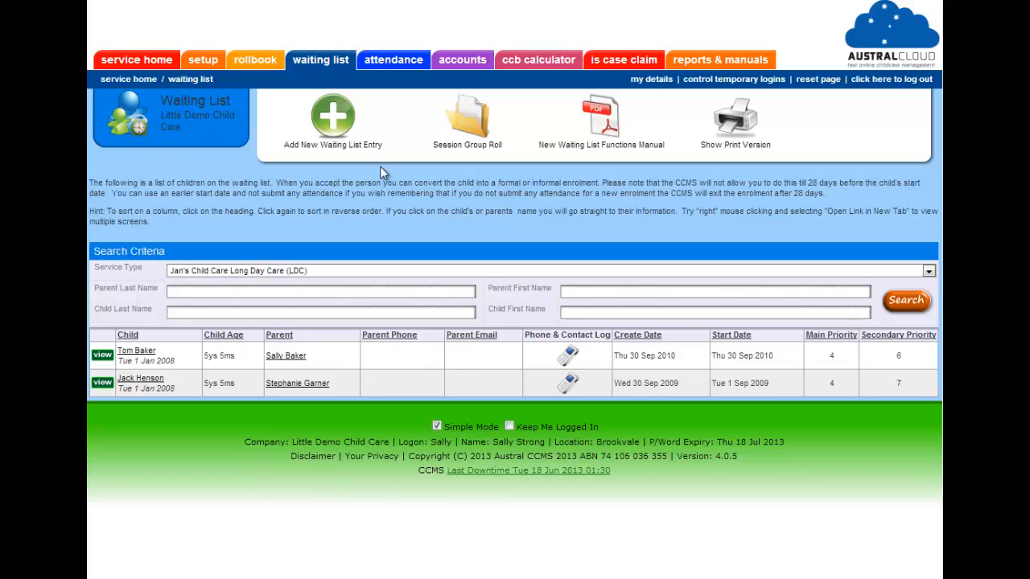
List the Joeys Room attendance records for the week 06–12 Apr 2009
left_click(393, 60)
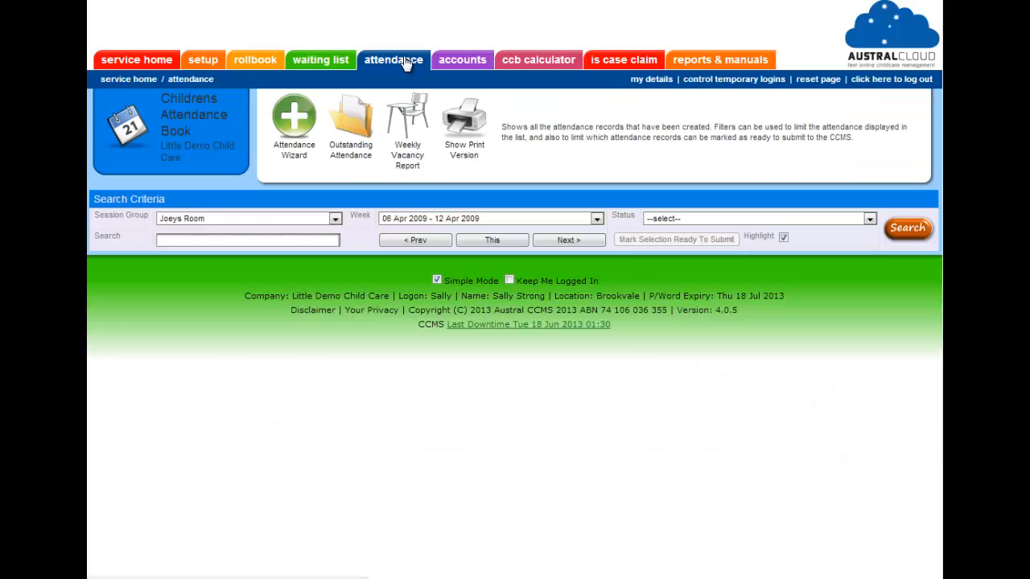
mouse_move(895, 225)
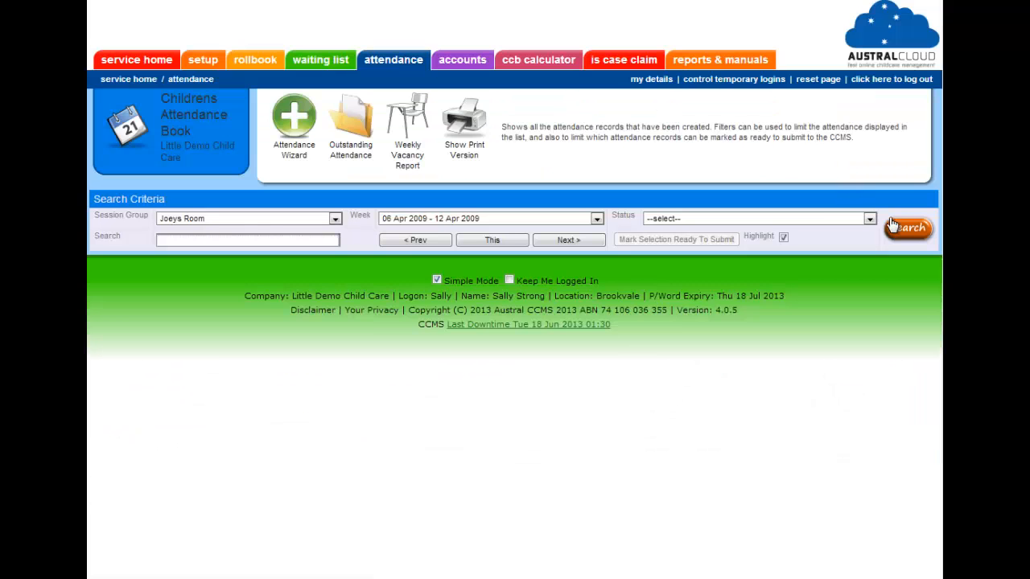
left_click(908, 228)
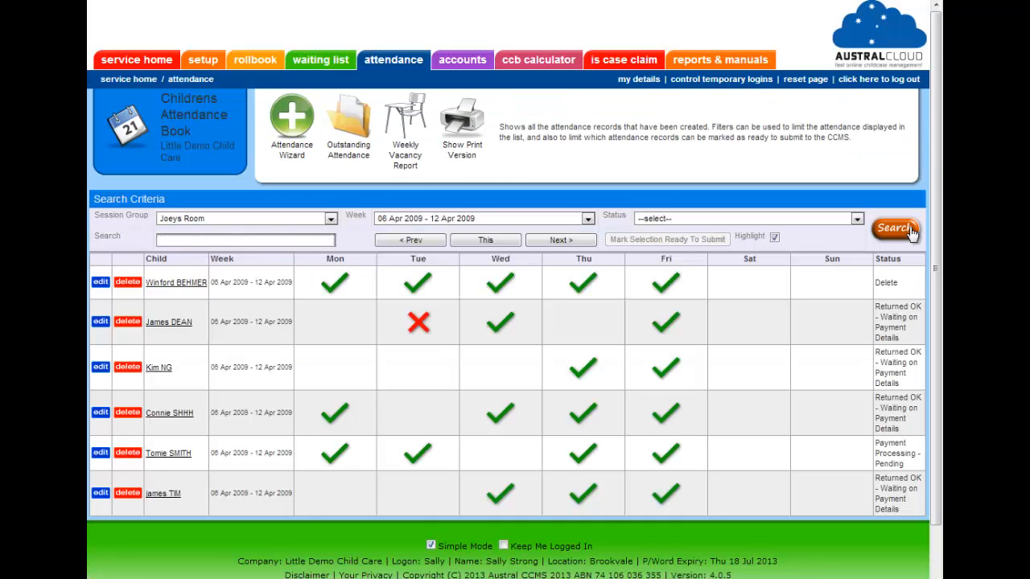
mouse_move(442, 316)
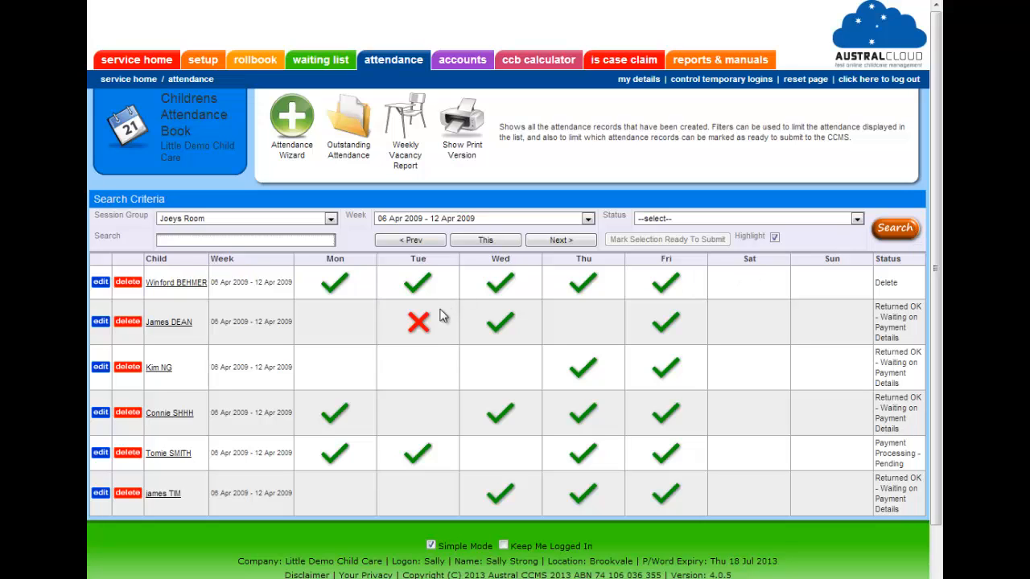
mouse_move(420, 323)
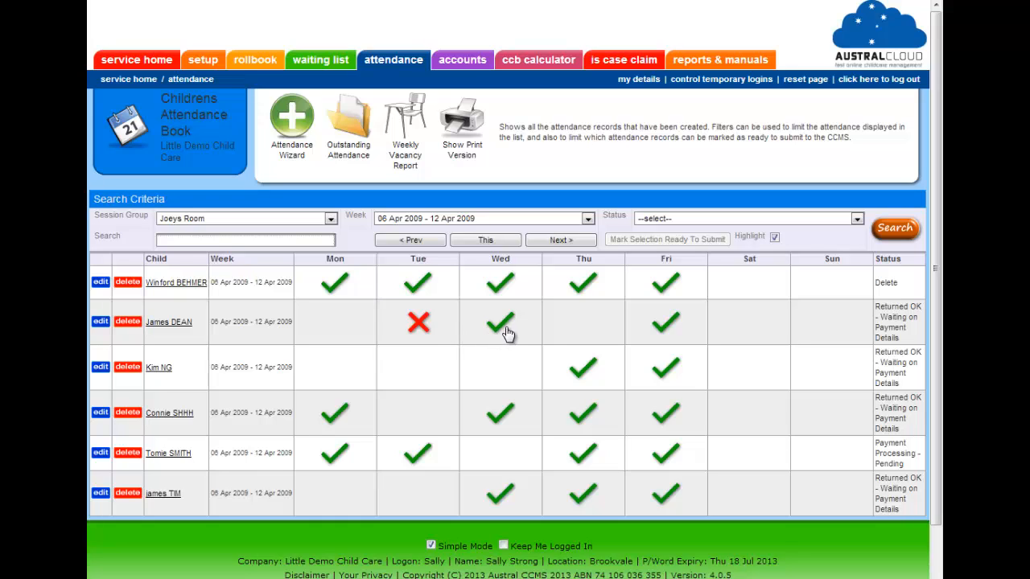
mouse_move(507, 328)
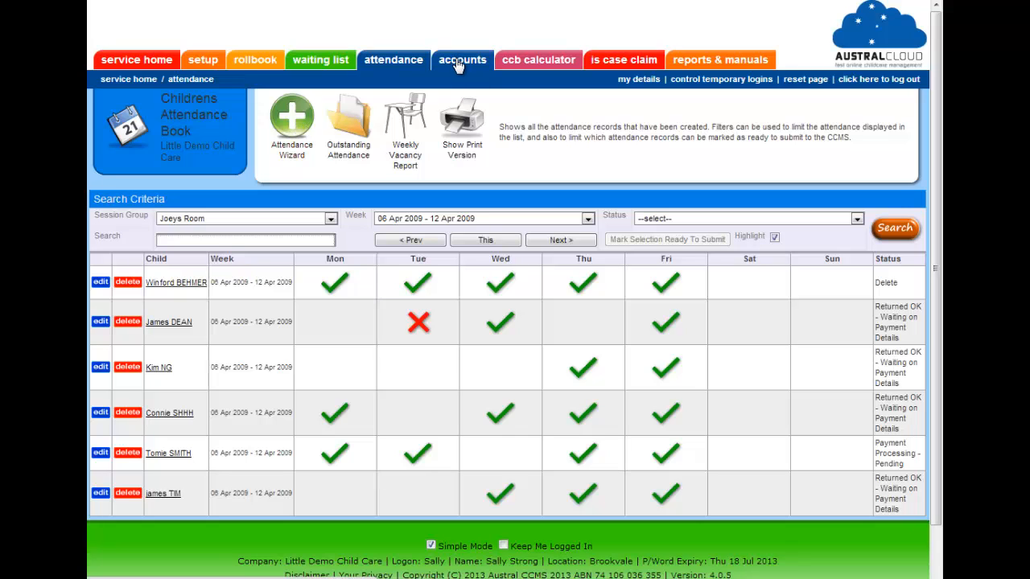
View the parent accounts list of three enrolled children from the accounting area
left_click(462, 60)
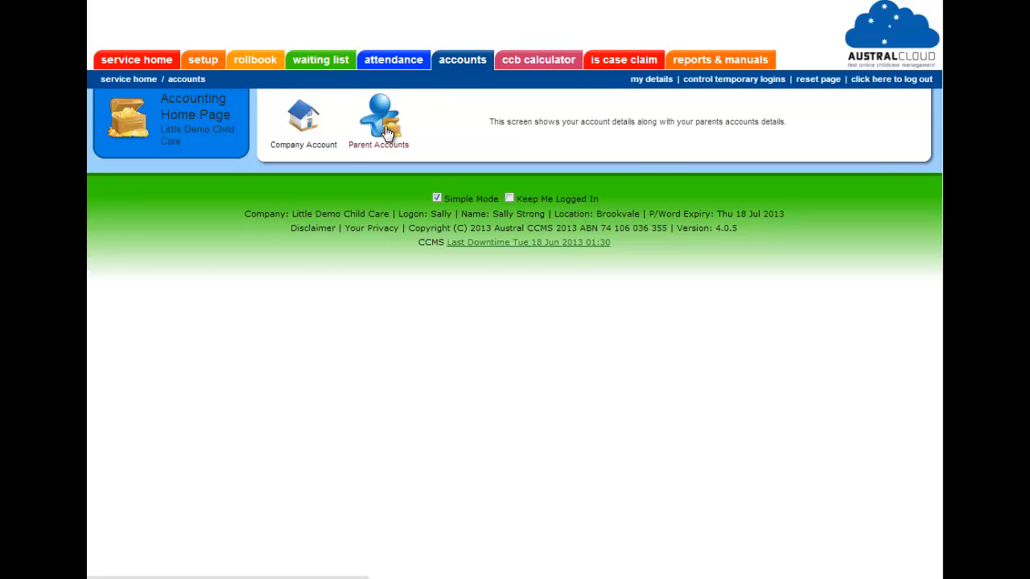
left_click(378, 116)
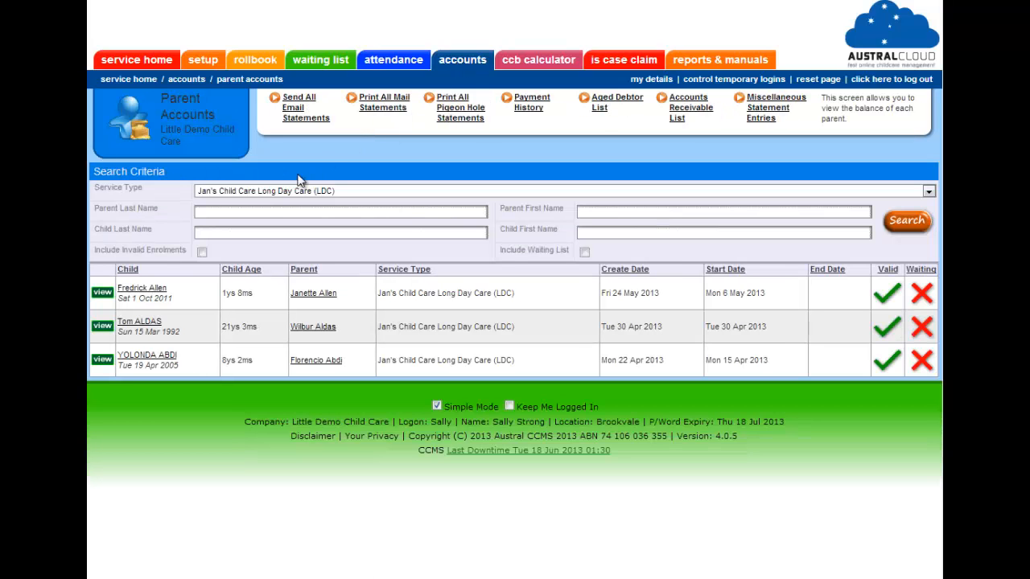
mouse_move(202, 292)
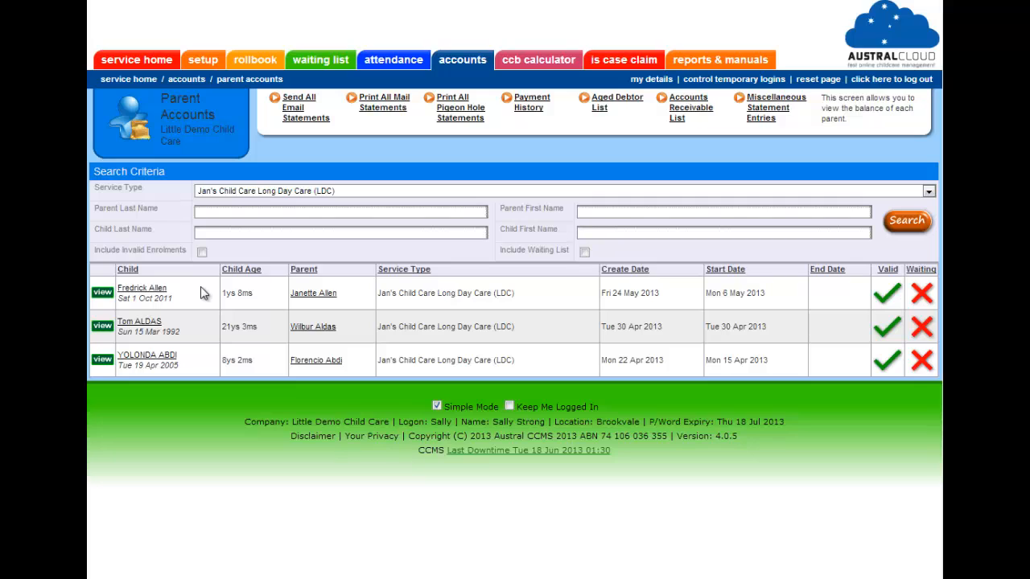
mouse_move(383, 135)
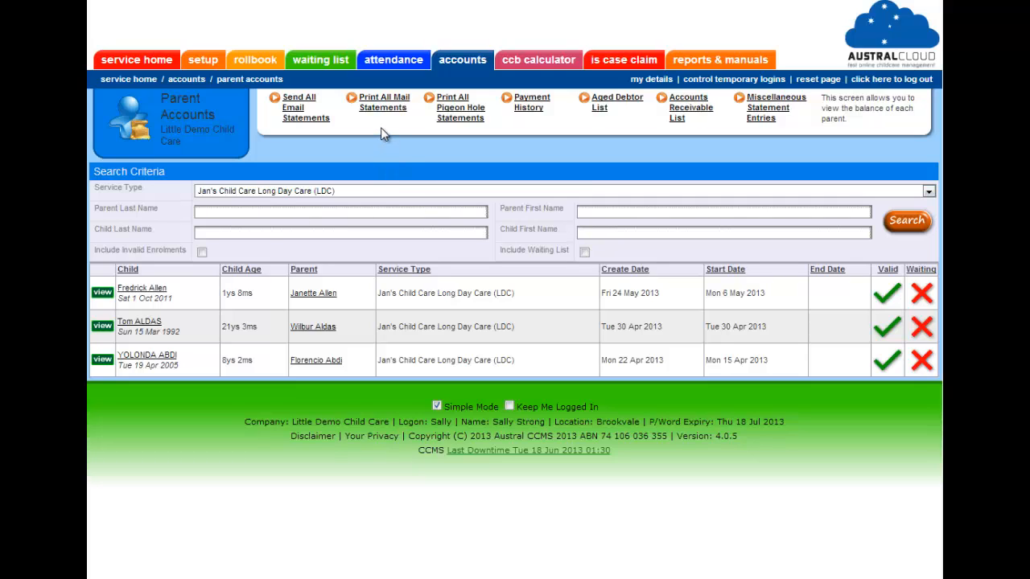
mouse_move(468, 143)
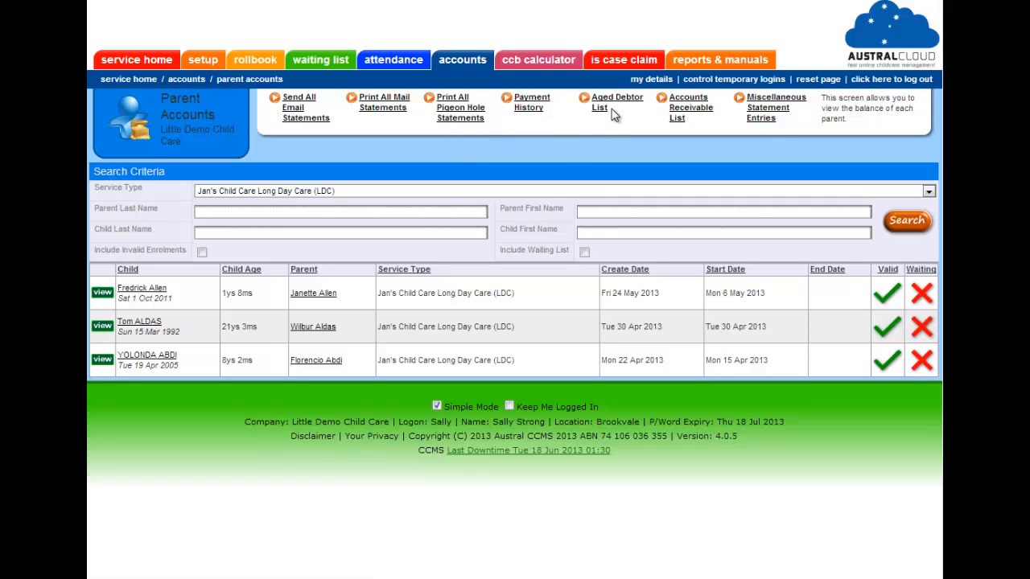
mouse_move(598, 142)
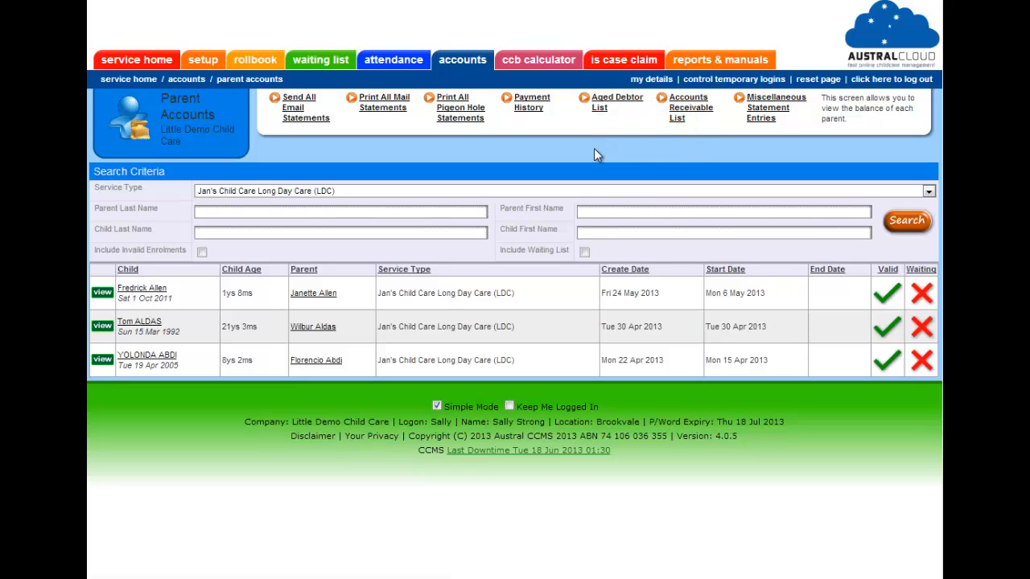
Advance the CCB calculator to Attendance Details with Long Day Care (LDC) as service type
left_click(537, 59)
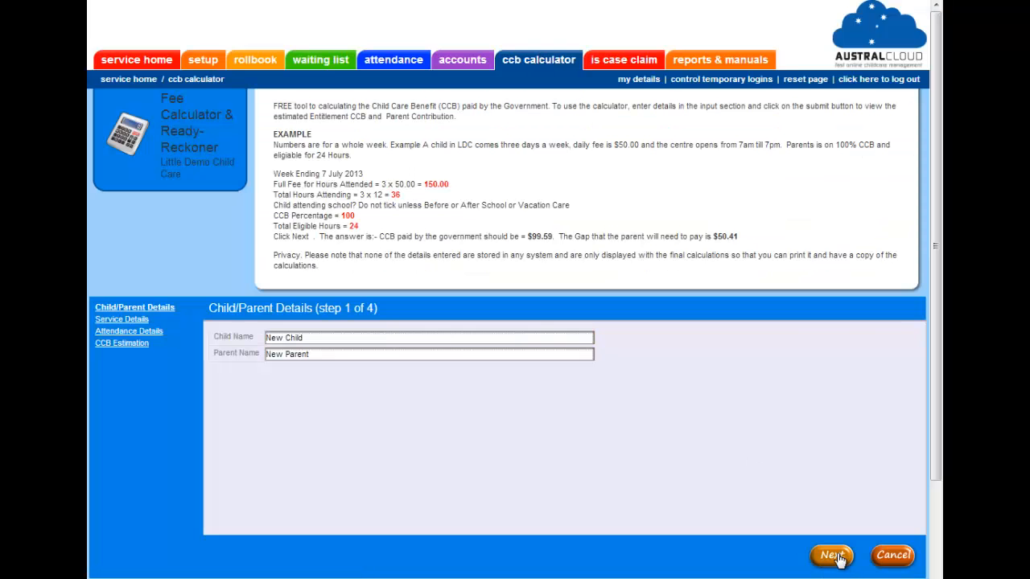
left_click(830, 555)
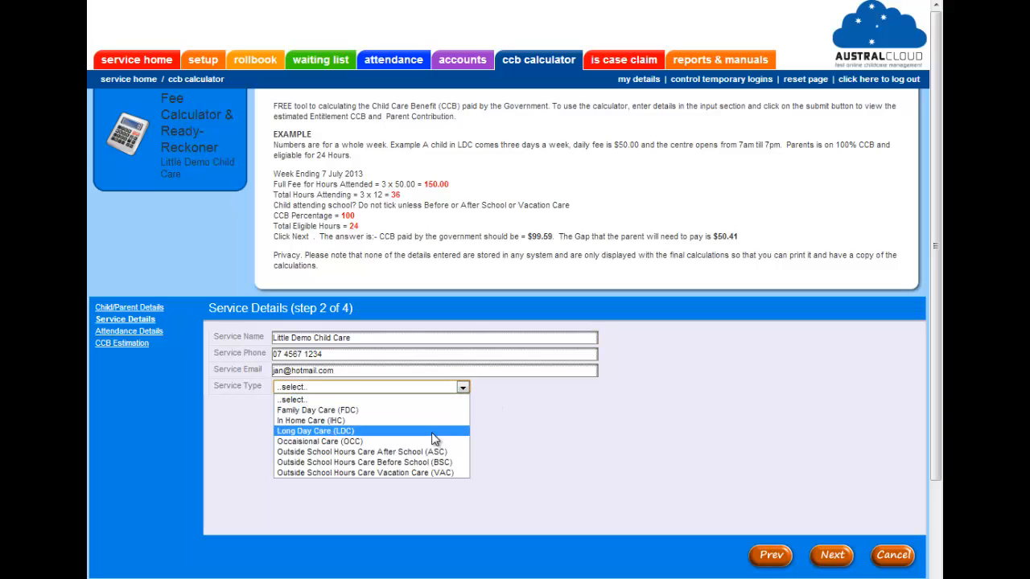
left_click(315, 431)
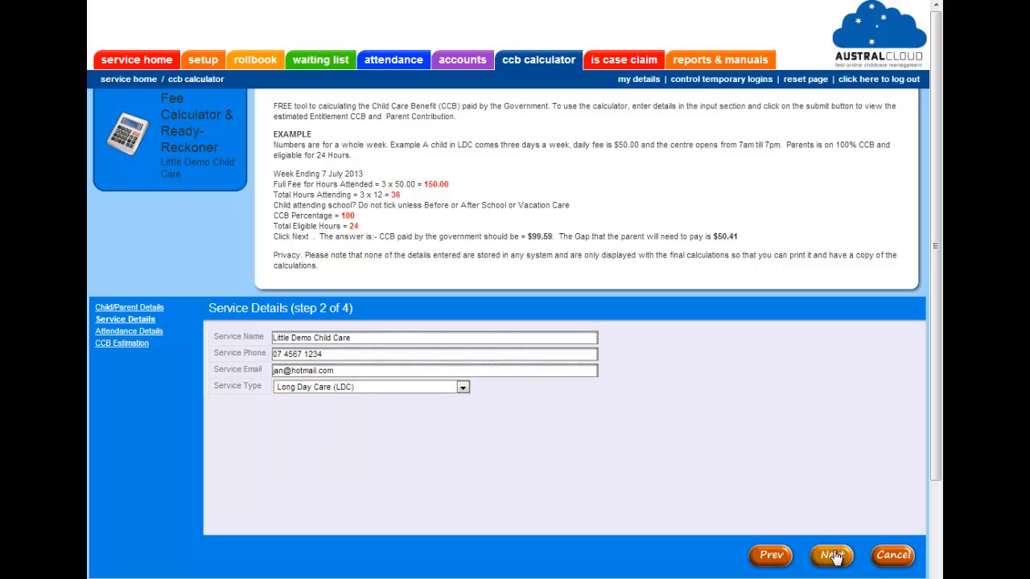
left_click(830, 555)
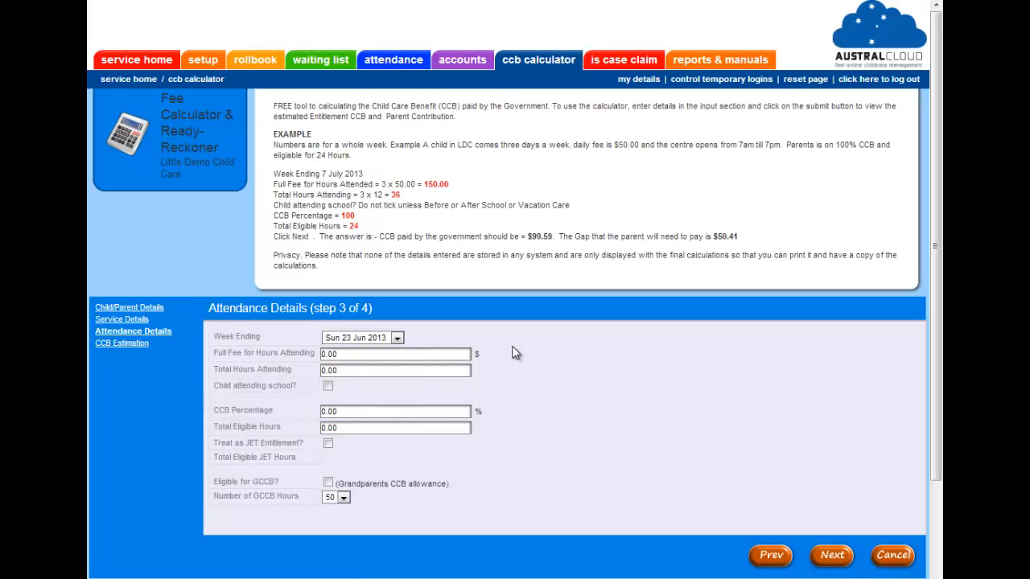
mouse_move(524, 367)
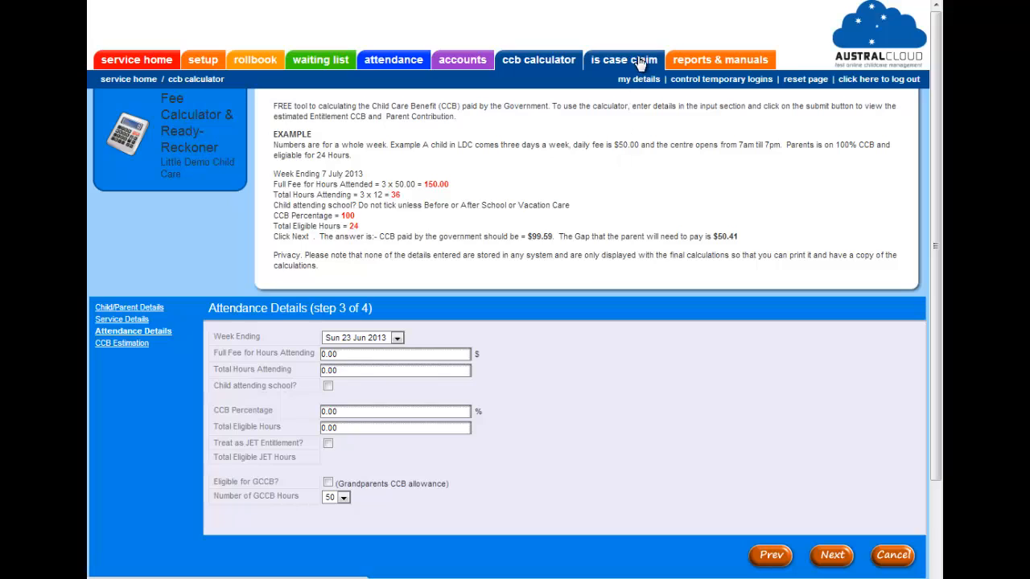
Visit the IS case claim area, then the reports and manuals page
left_click(625, 59)
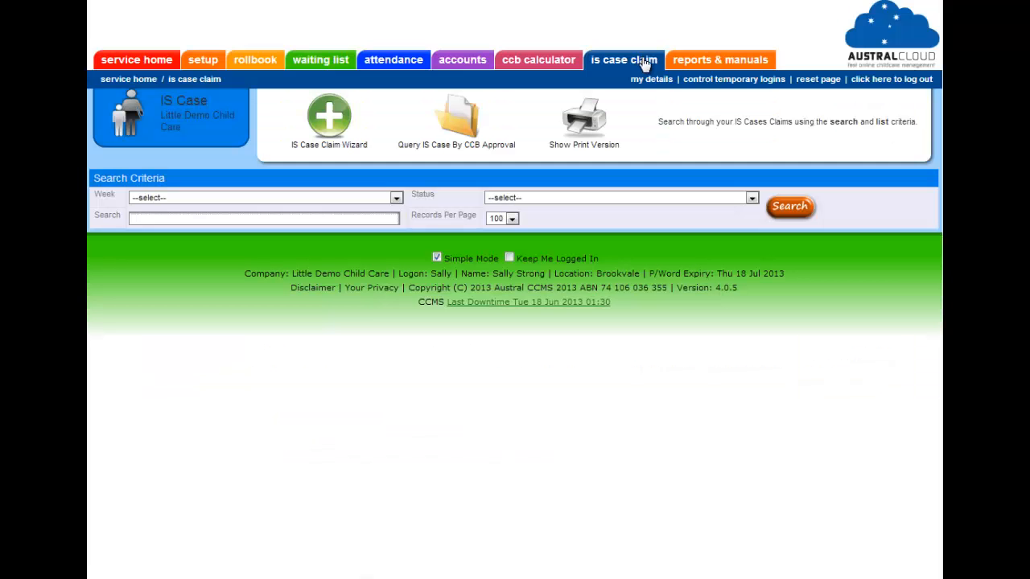
left_click(719, 60)
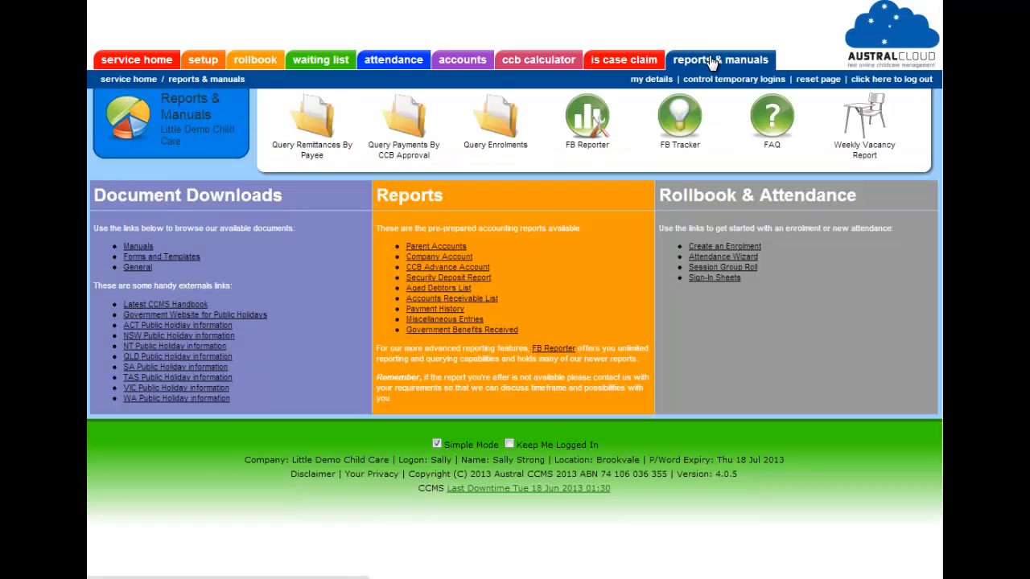